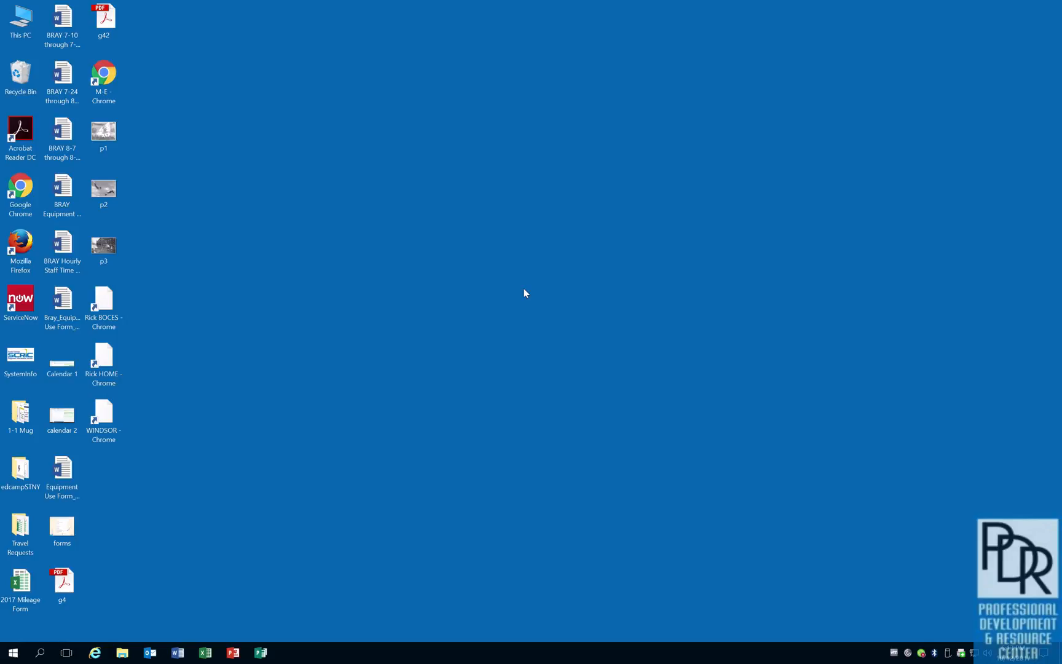
Launch Google Chrome from the desktop shortcut and maximize its window
{"action": "left_click", "coordinate": [20, 194]}
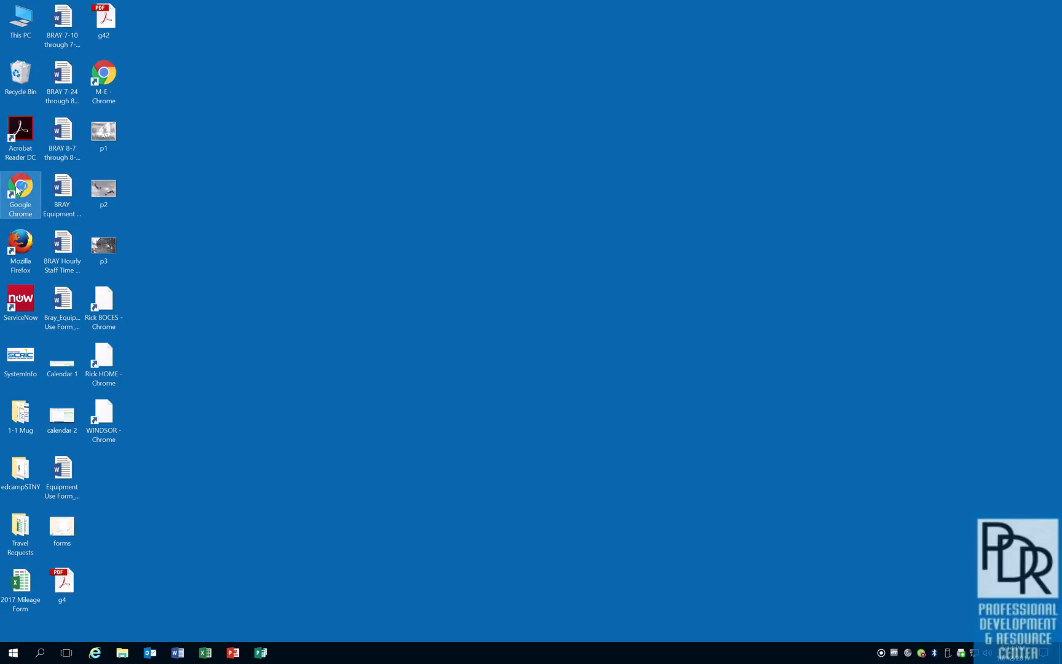
{"action": "double_click", "coordinate": [21, 190]}
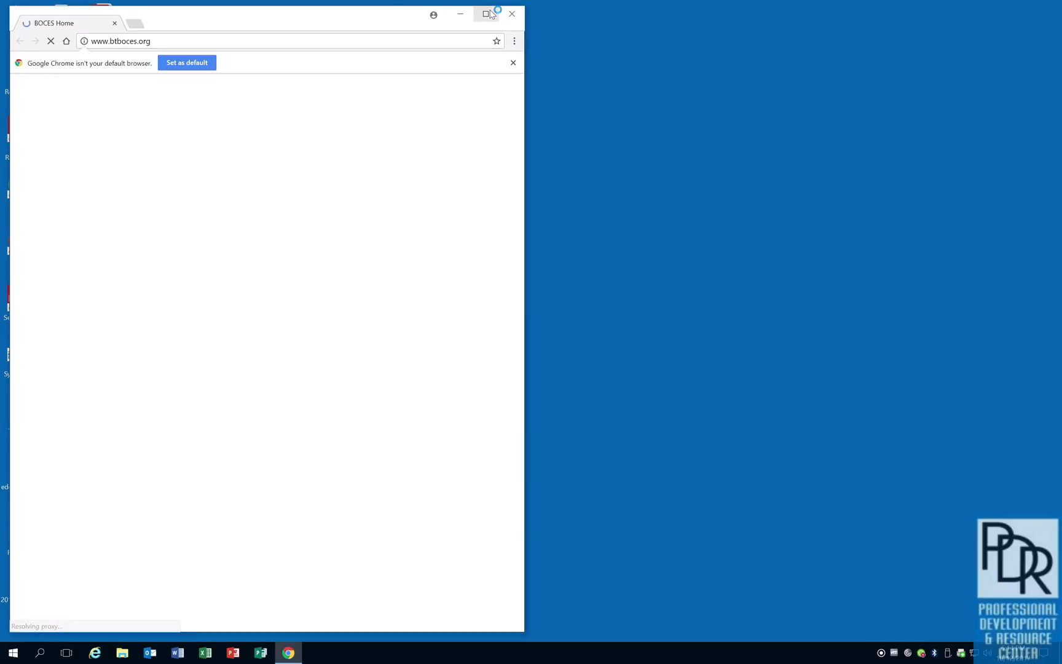
{"action": "left_click", "coordinate": [486, 14]}
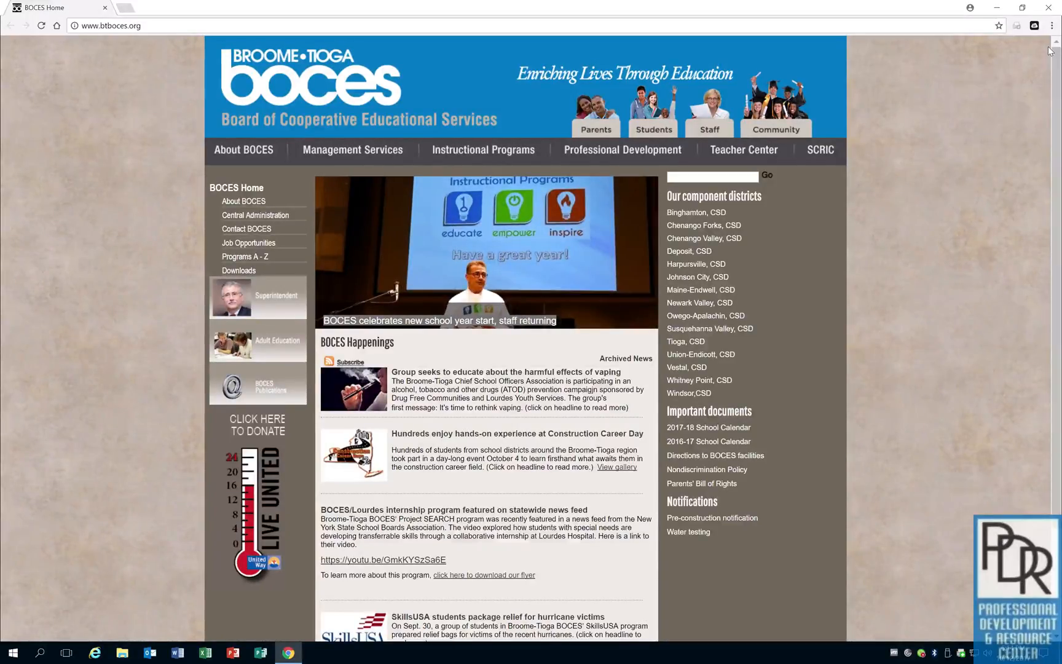
{"action": "left_click", "coordinate": [970, 8]}
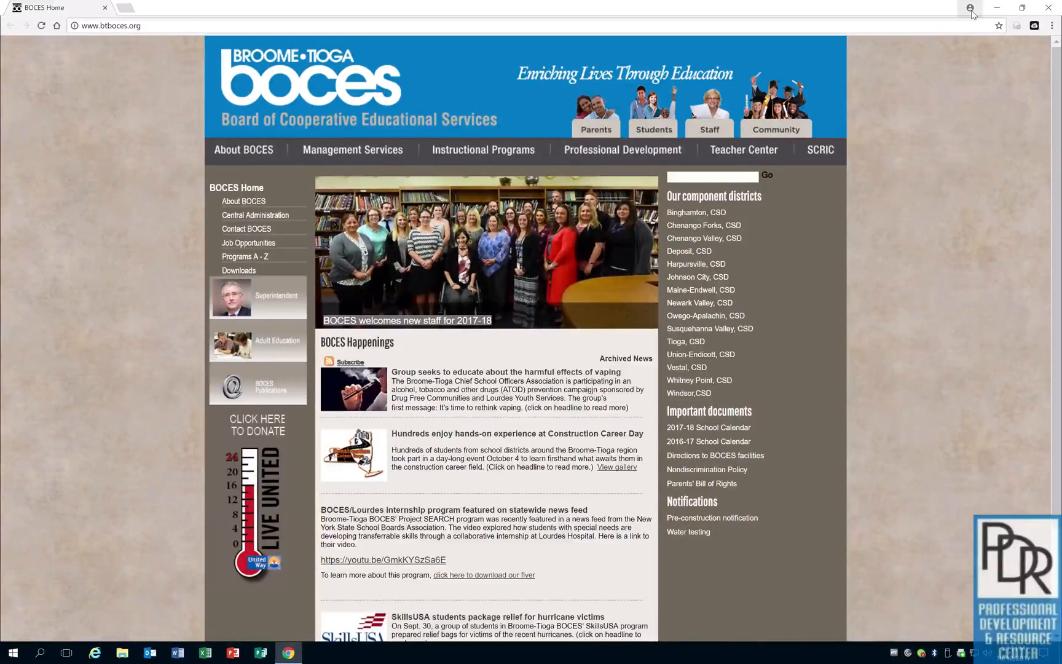
{"action": "left_click", "coordinate": [970, 7]}
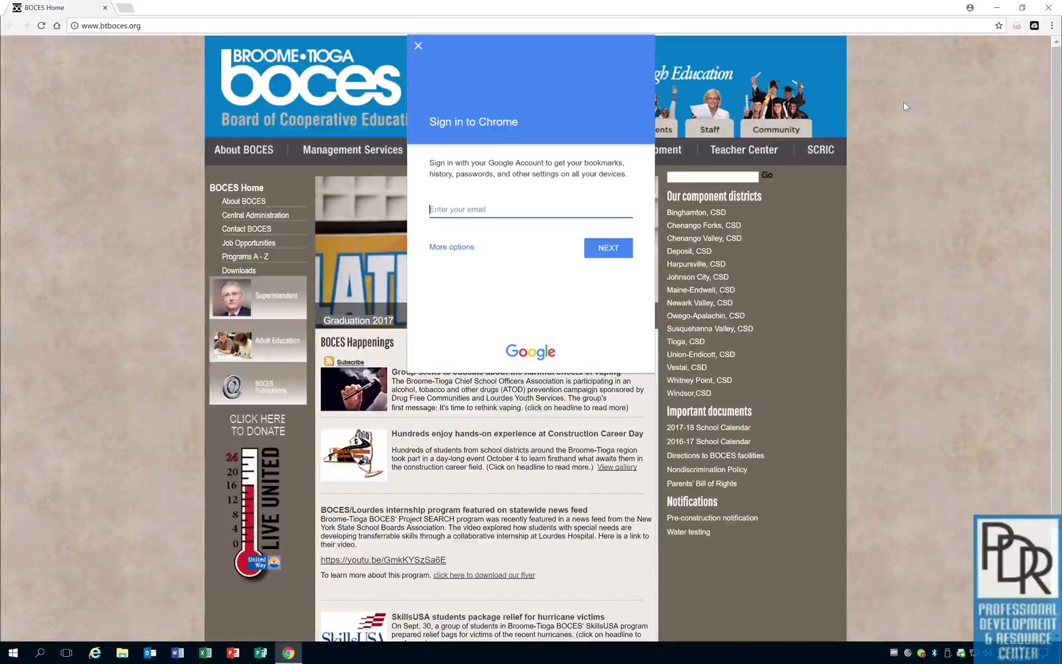
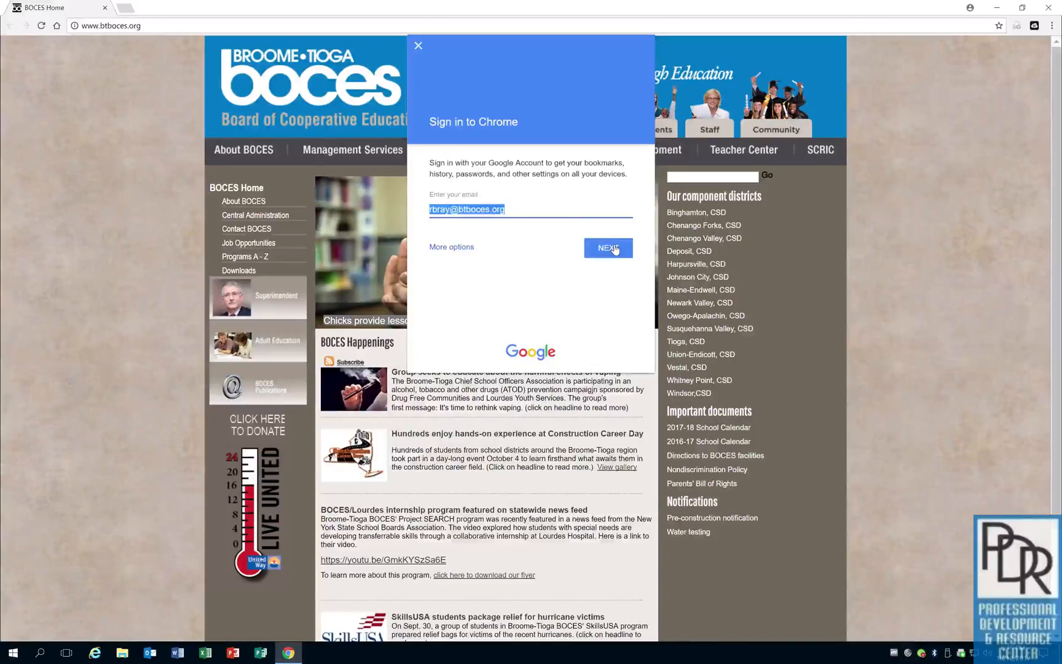
{"action": "left_click", "coordinate": [607, 248]}
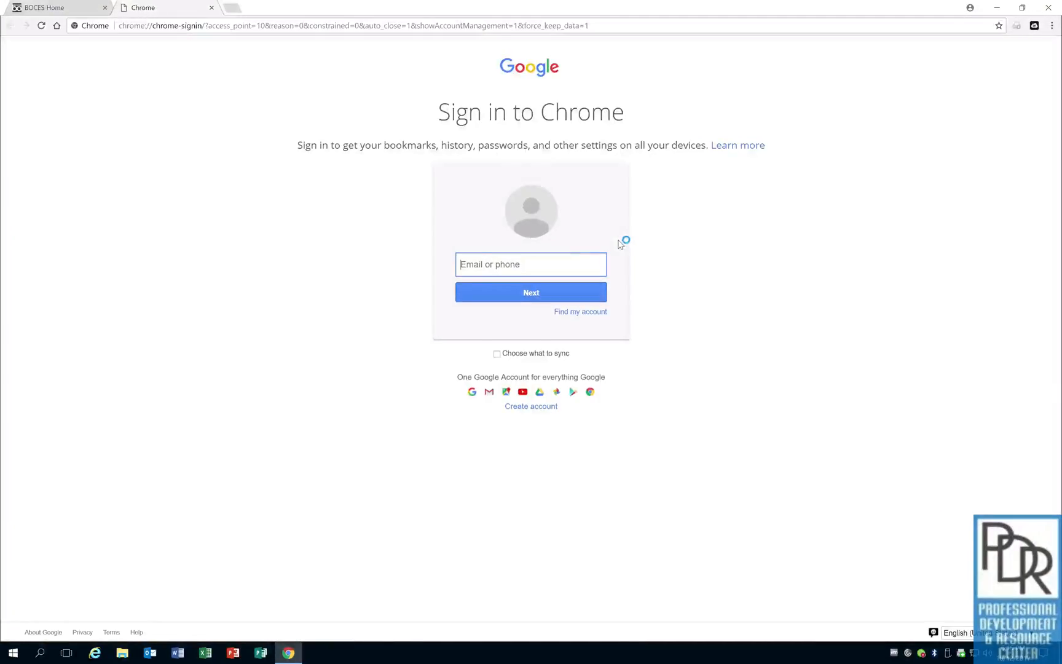
{"action": "mouse_move", "coordinate": [568, 263]}
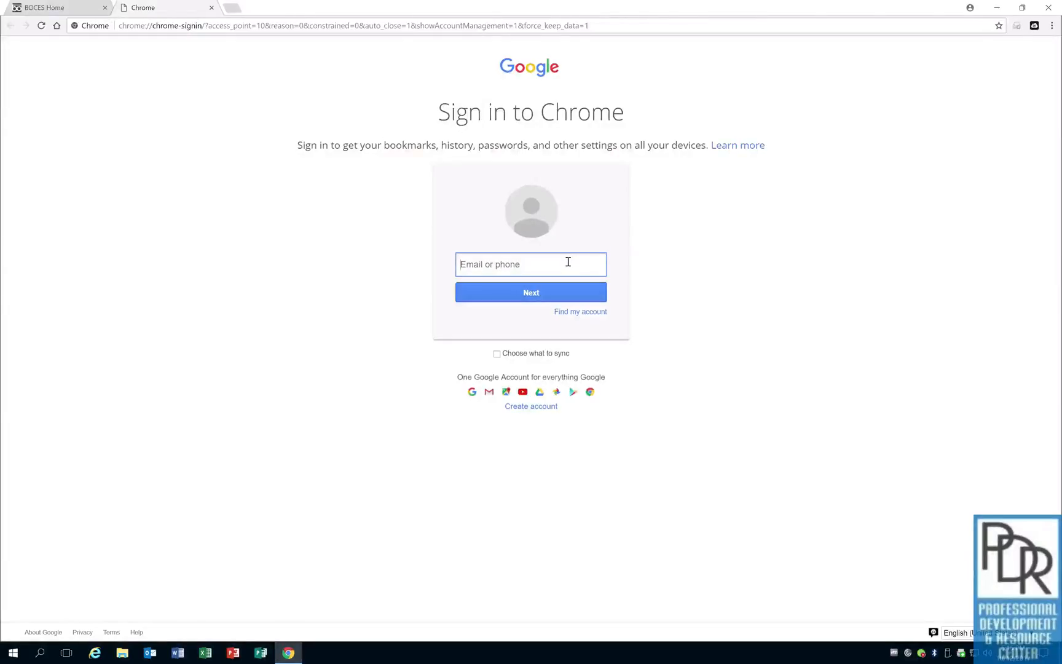
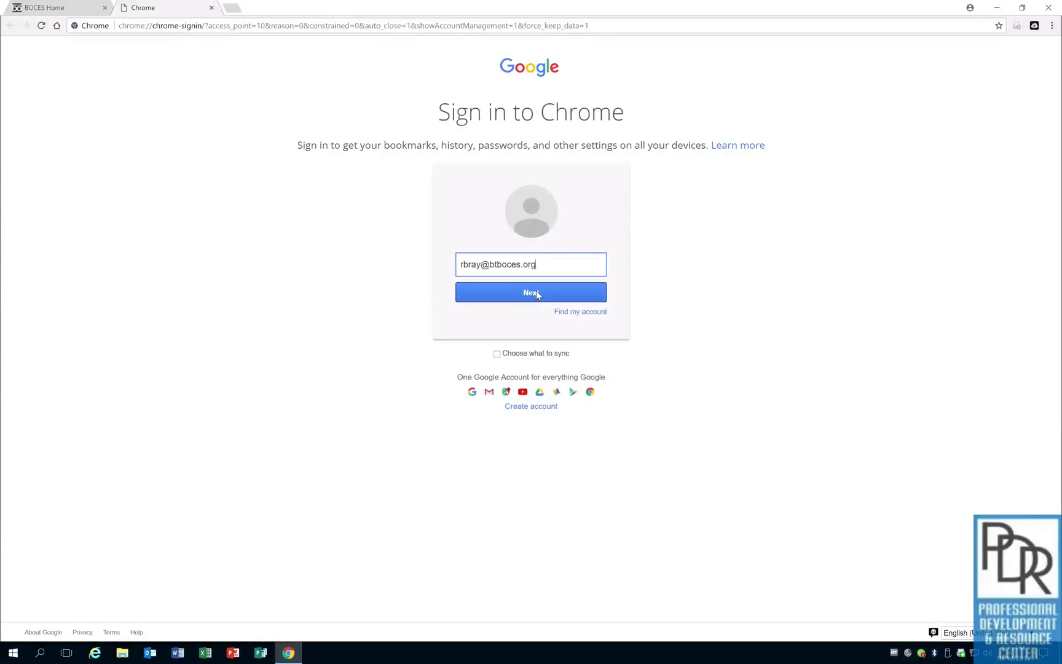
{"action": "left_click", "coordinate": [531, 292]}
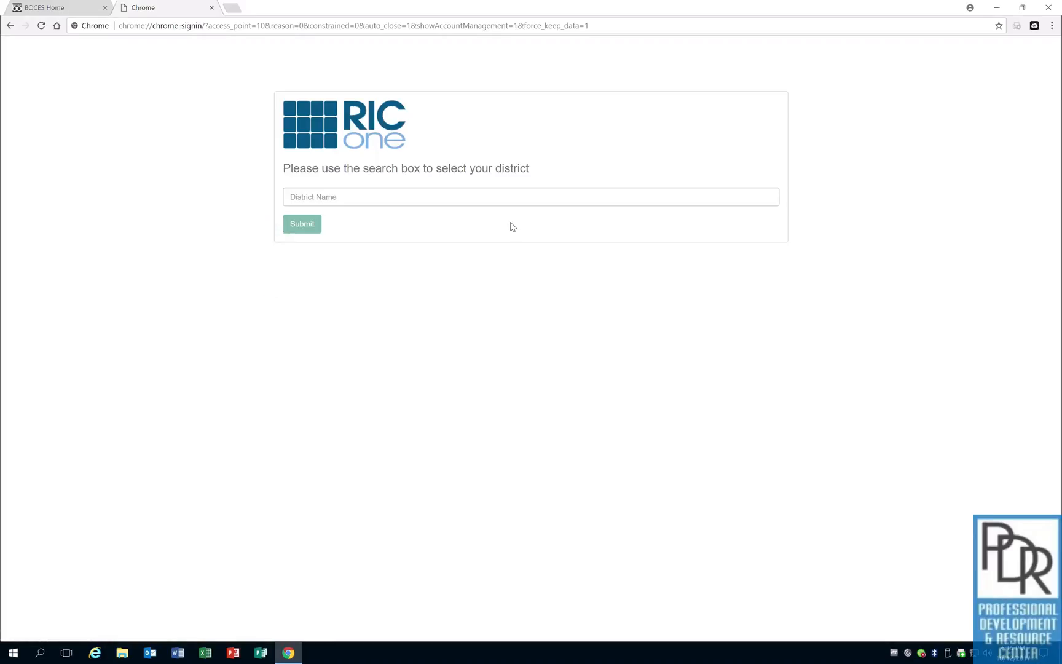
Search 'broome' and submit Broome-Tioga BOCES (BTBOCES) as the RIC One district
{"action": "left_click", "coordinate": [503, 197]}
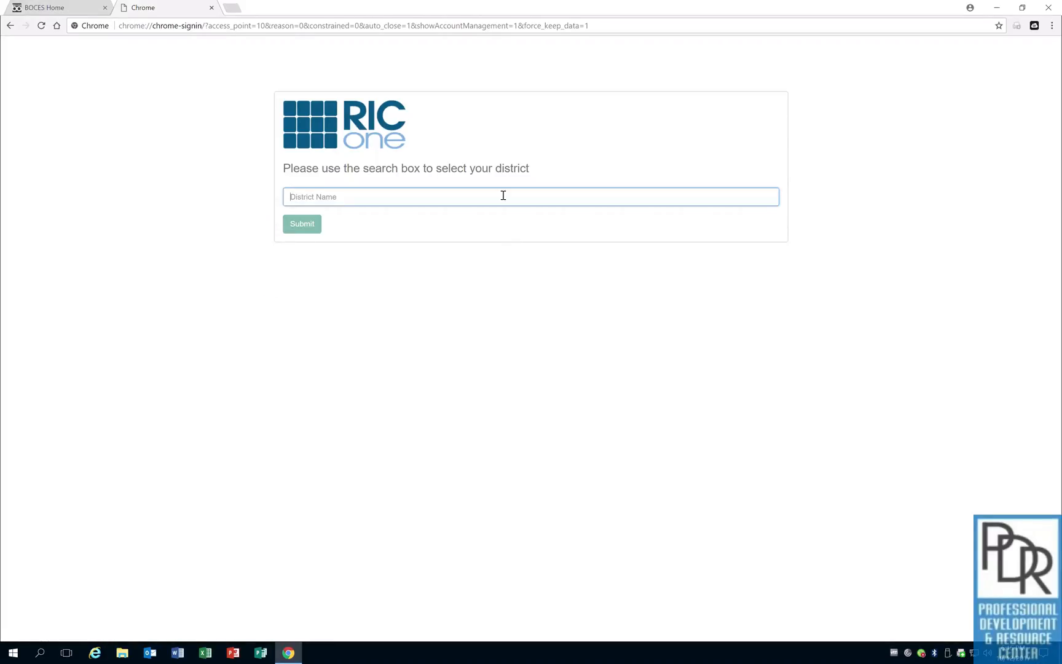
{"action": "type", "text": "broome County Super District"}
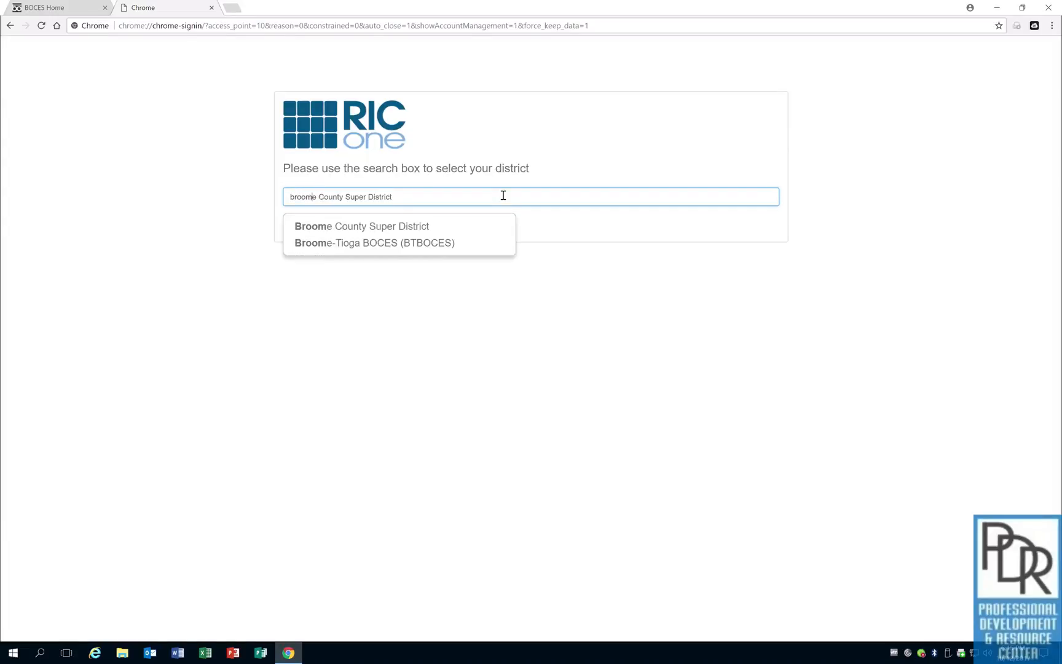
{"action": "left_click", "coordinate": [374, 243]}
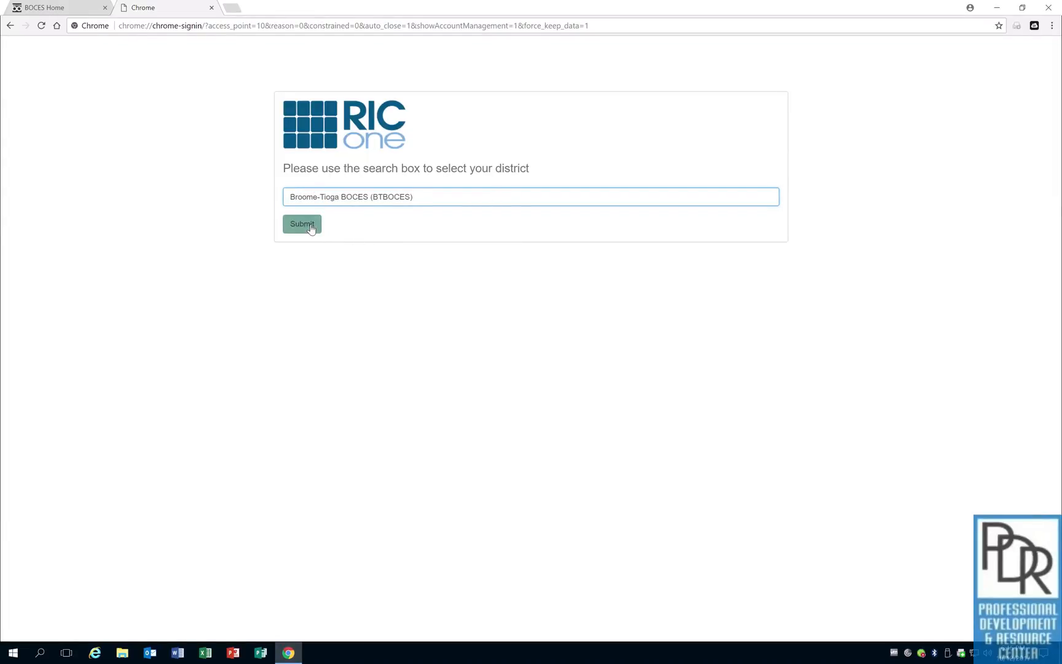
{"action": "left_click", "coordinate": [301, 223]}
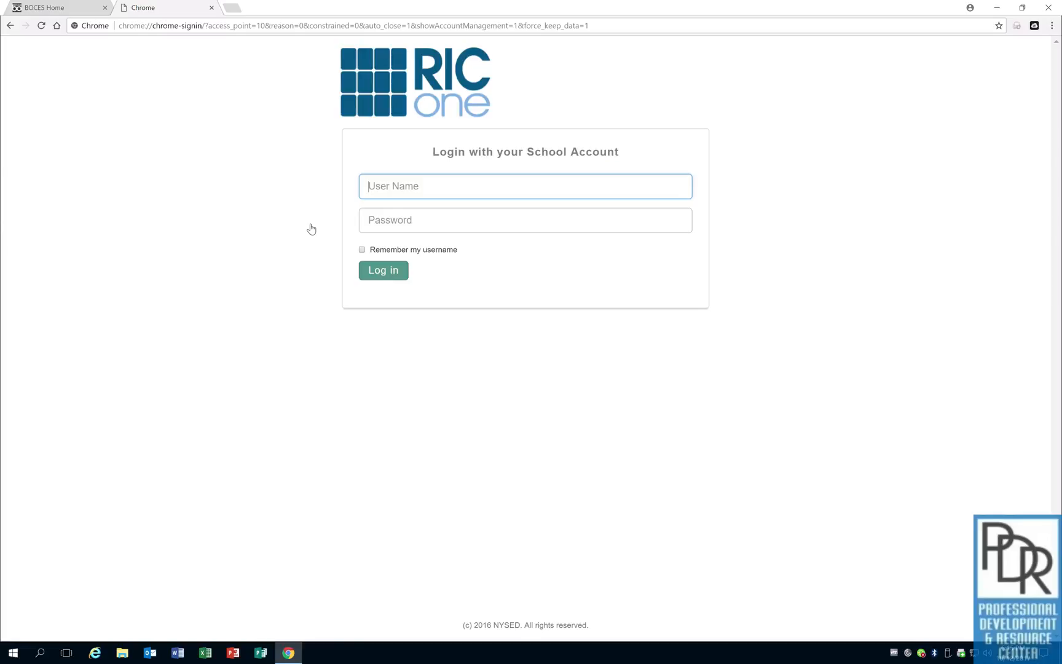
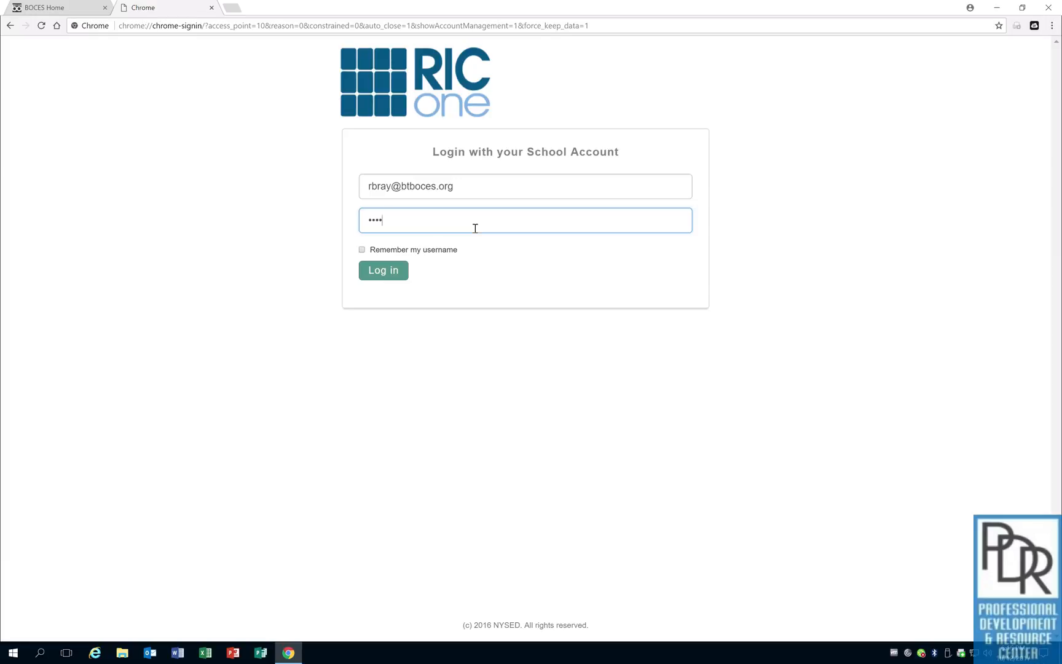
{"action": "type", "text": "••"}
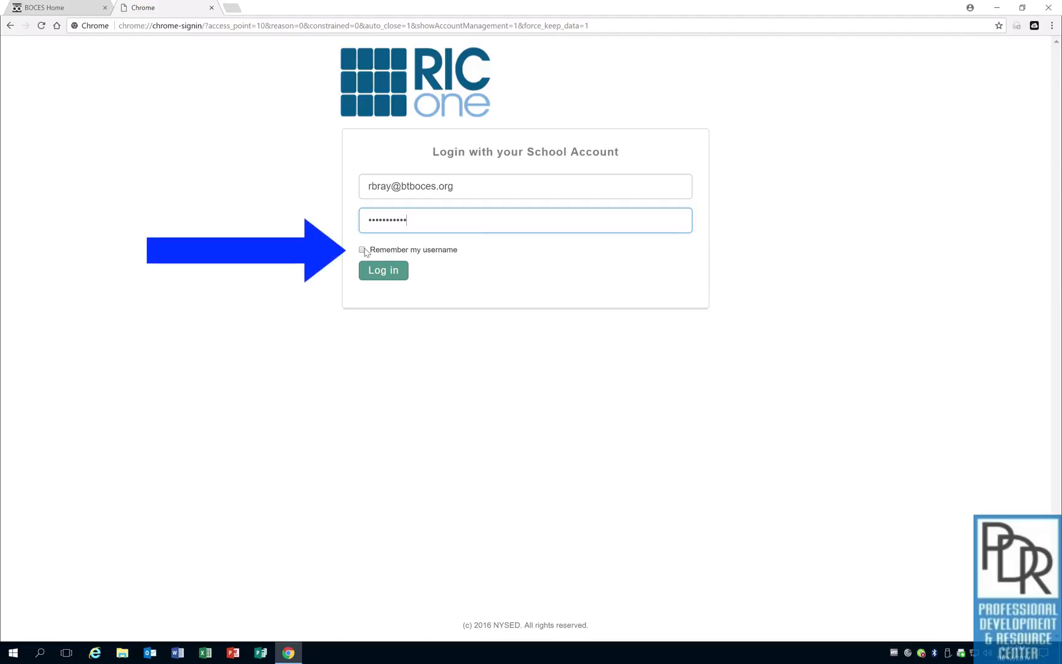
{"action": "left_click", "coordinate": [361, 249]}
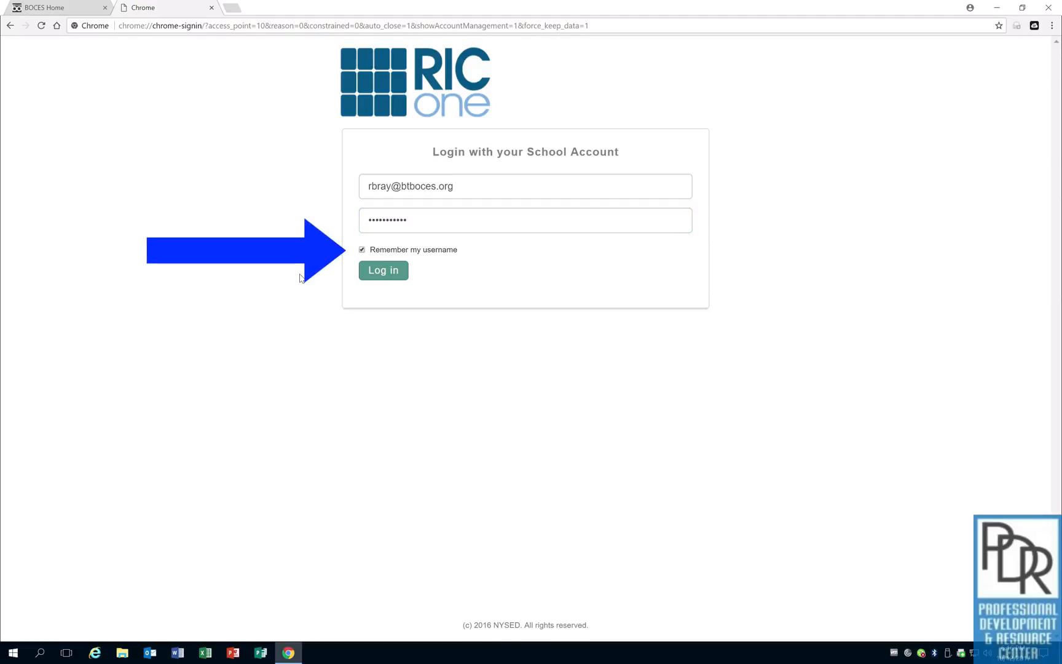
{"action": "left_click", "coordinate": [383, 270]}
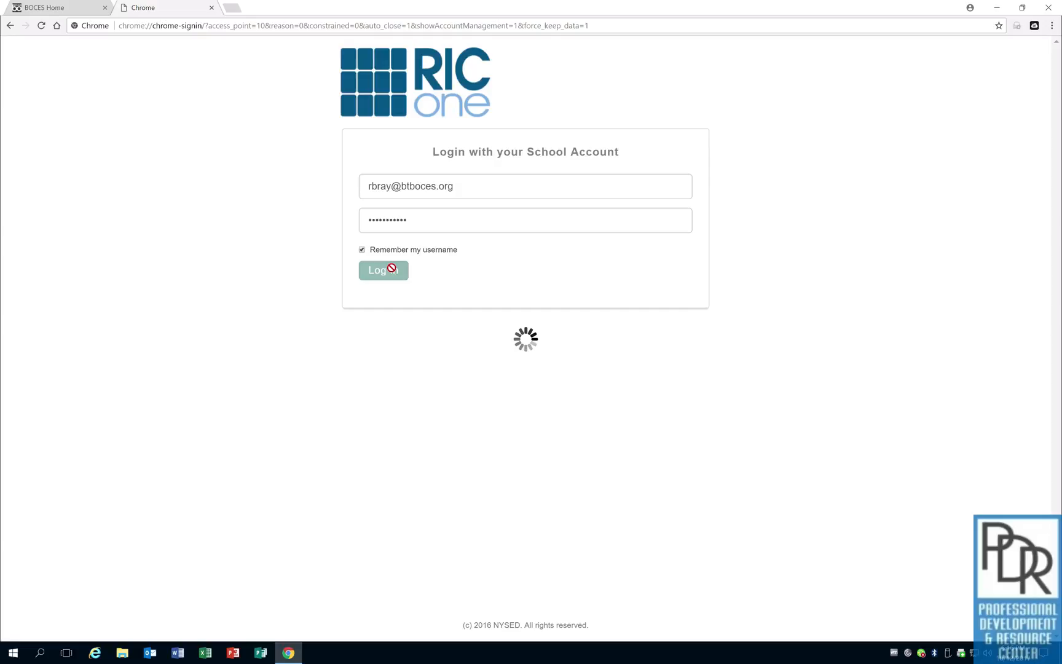
{"action": "left_click", "coordinate": [383, 270]}
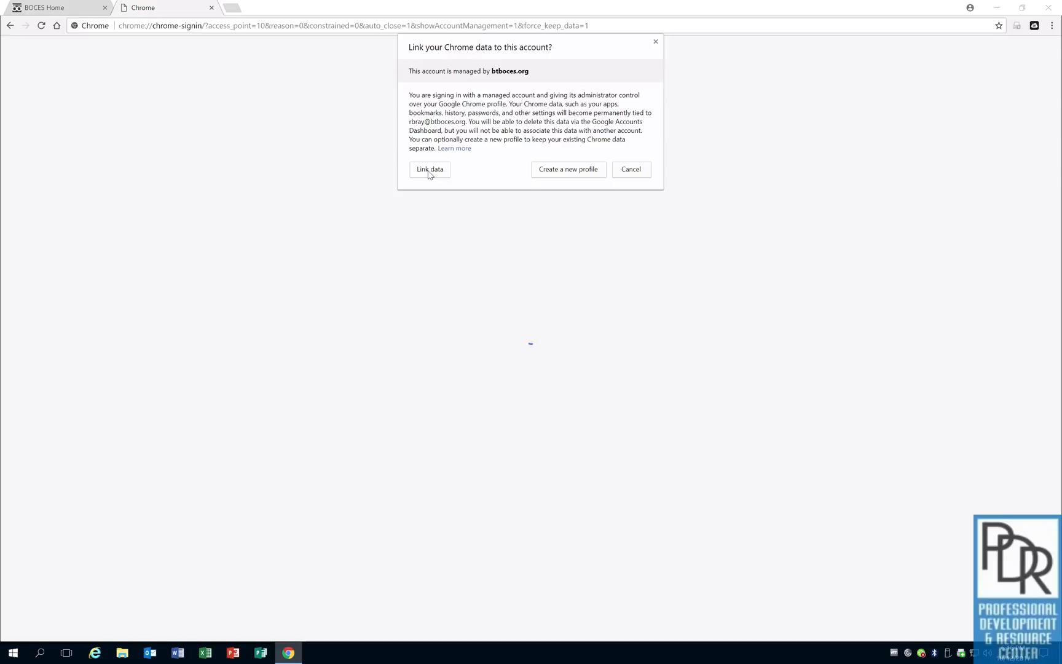
{"action": "mouse_move", "coordinate": [539, 349]}
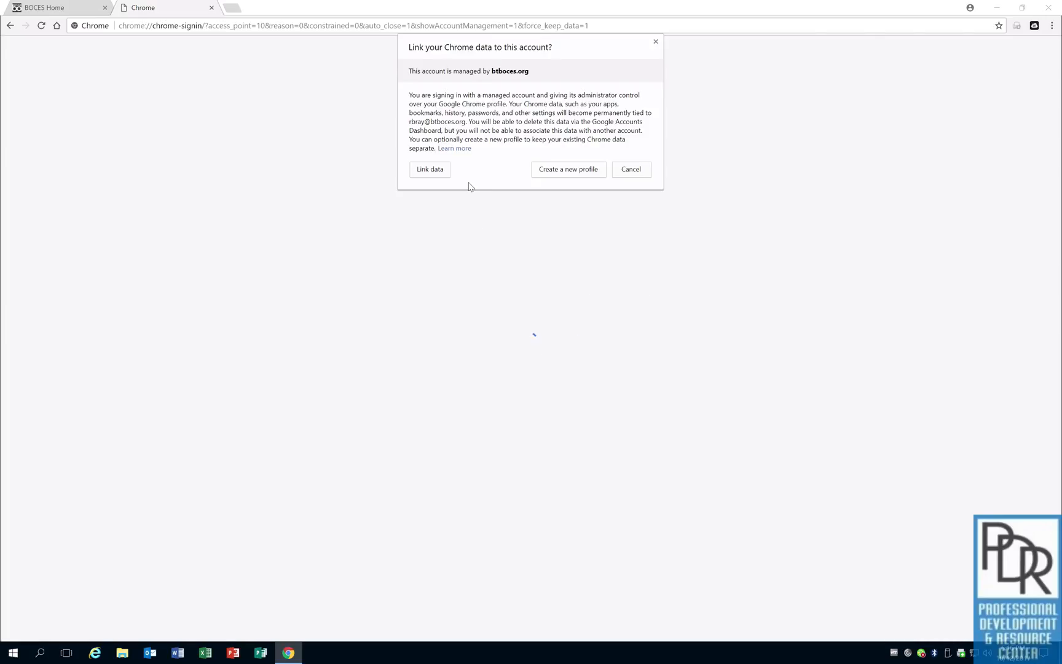
Choose Link data to merge Chrome data into the school account
{"action": "left_click", "coordinate": [429, 170]}
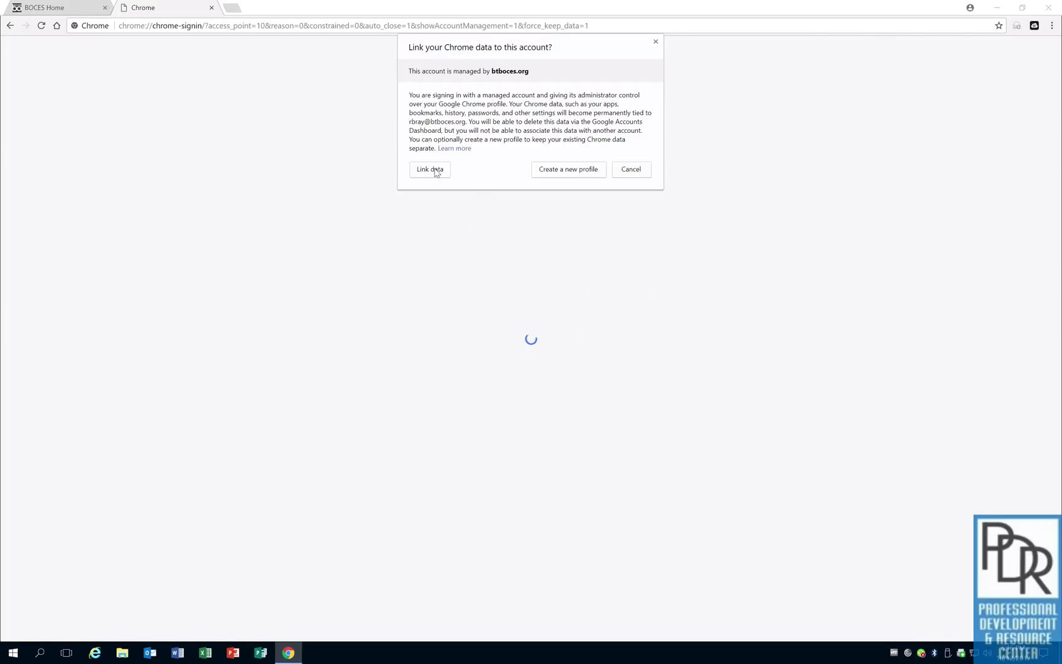
{"action": "left_click", "coordinate": [430, 169]}
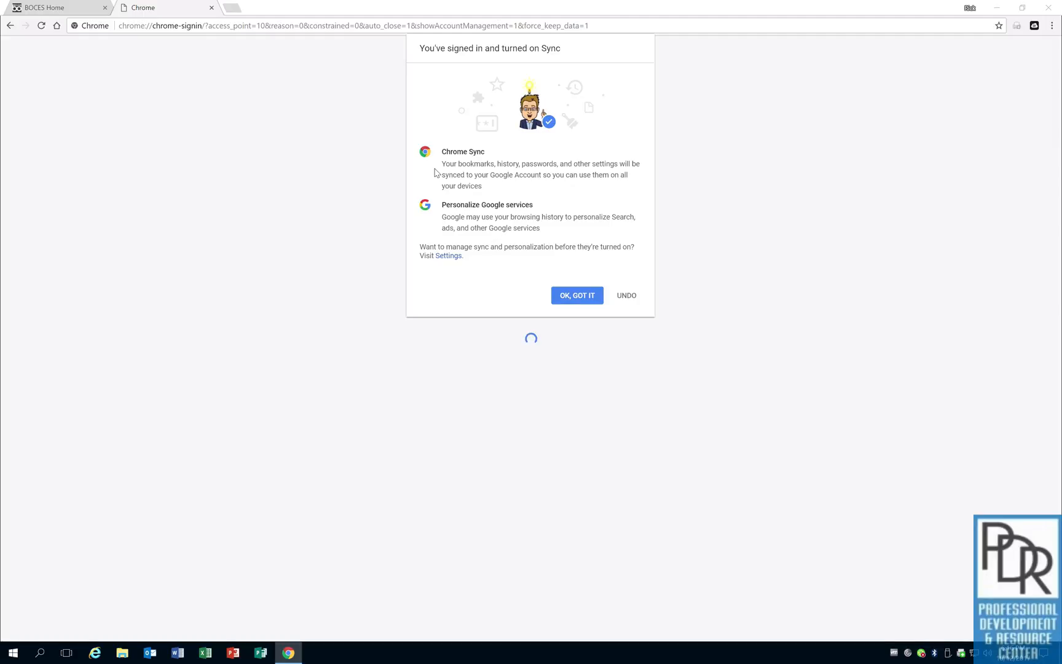
{"action": "mouse_move", "coordinate": [576, 287]}
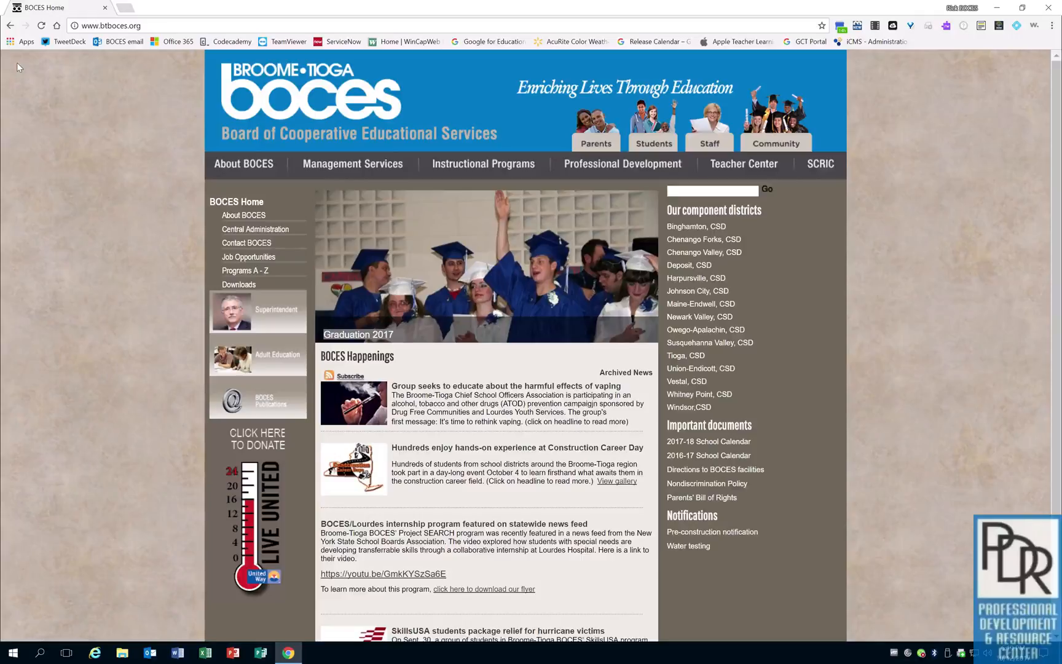
{"action": "mouse_move", "coordinate": [25, 42]}
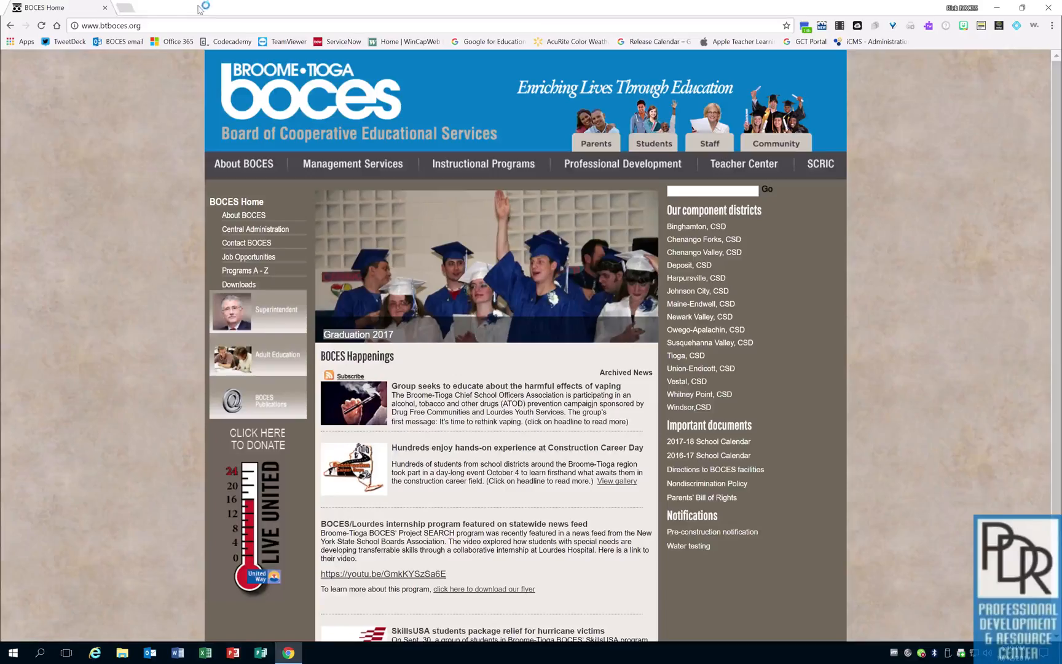
Open Google Drive from the Apps page in a new tab
{"action": "left_click", "coordinate": [24, 42]}
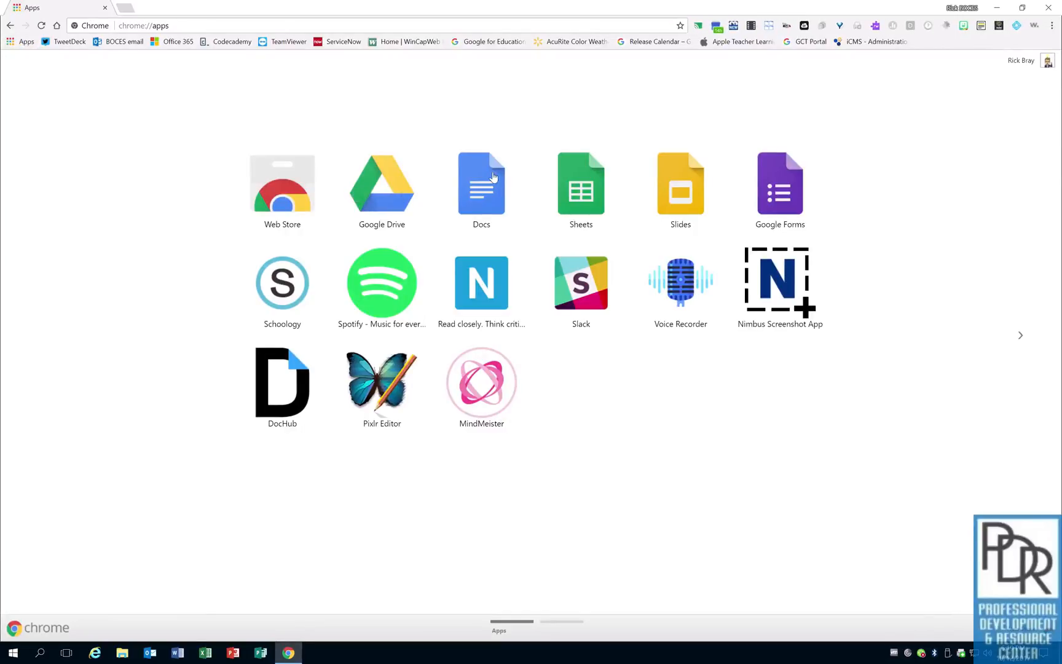
{"action": "mouse_move", "coordinate": [821, 237]}
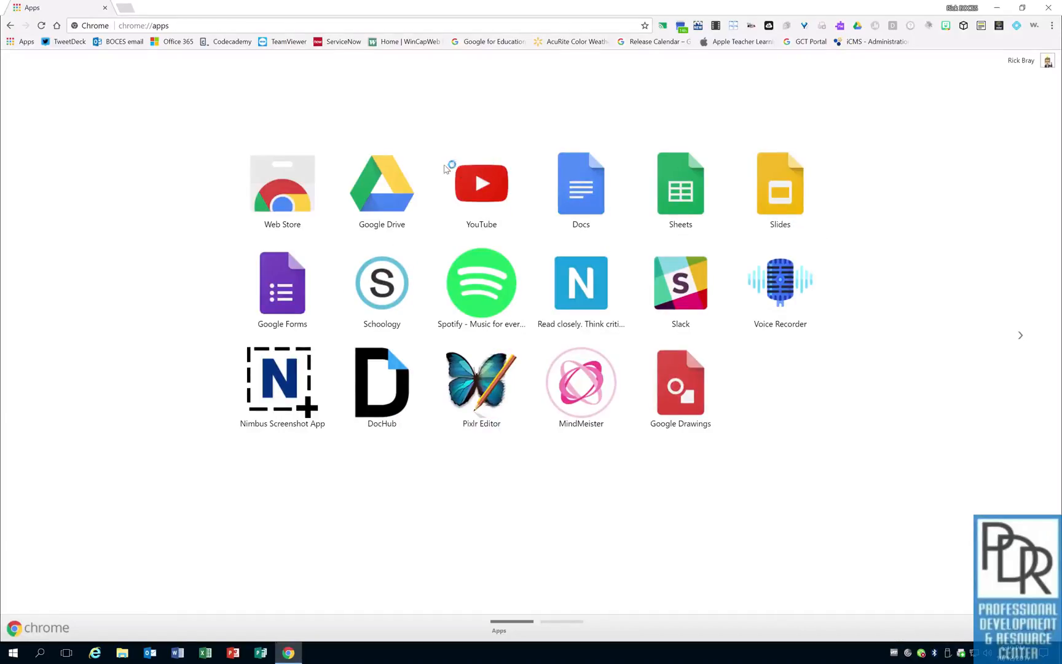
{"action": "left_click", "coordinate": [381, 183]}
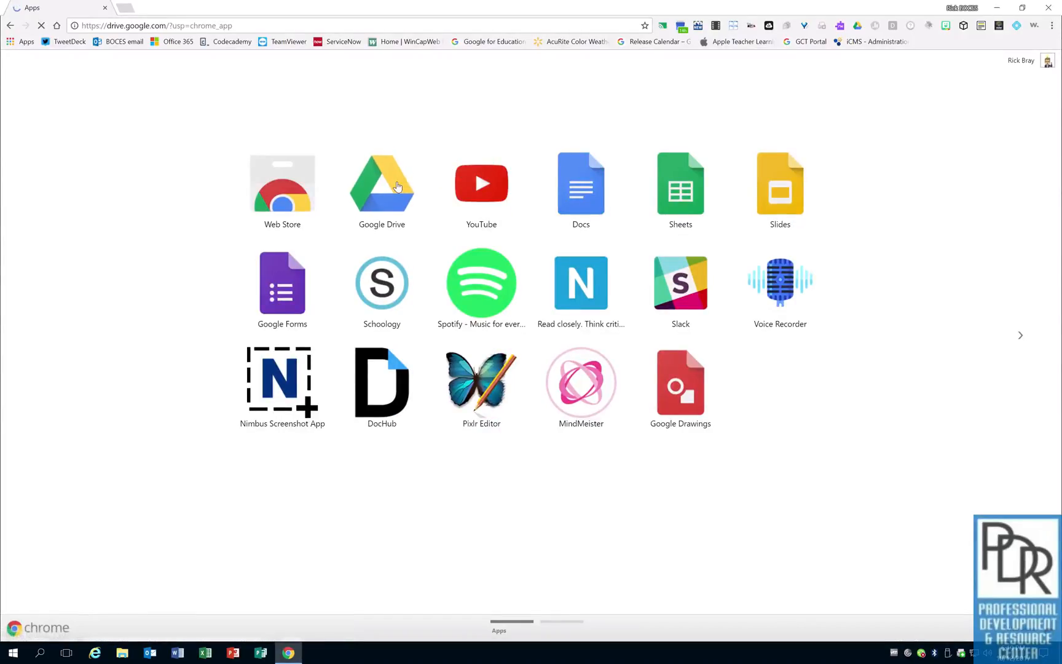
{"action": "left_click", "coordinate": [381, 184]}
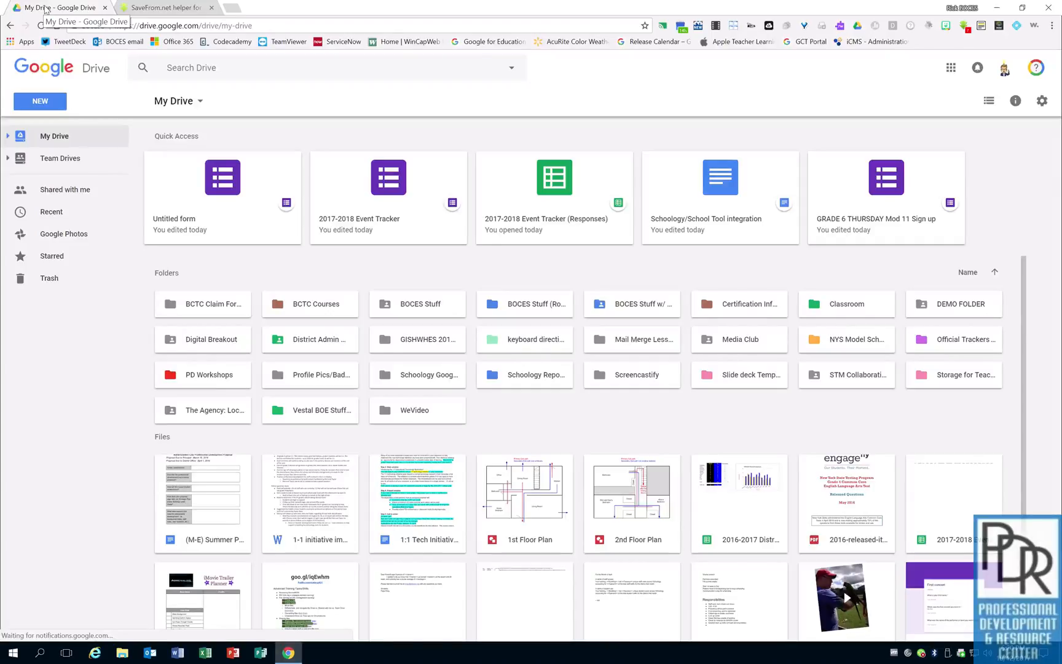